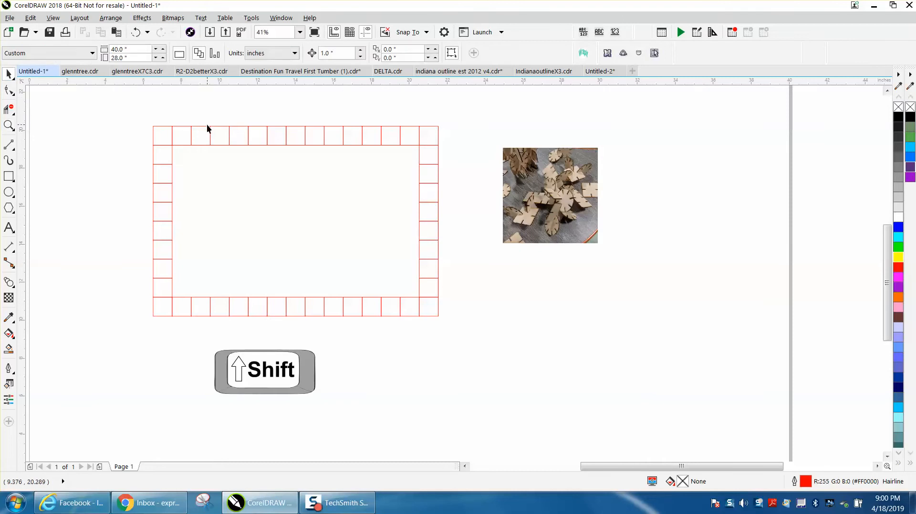
Select the photo so a bounding rectangle can be created around its edges
{"action": "left_click", "coordinate": [207, 127]}
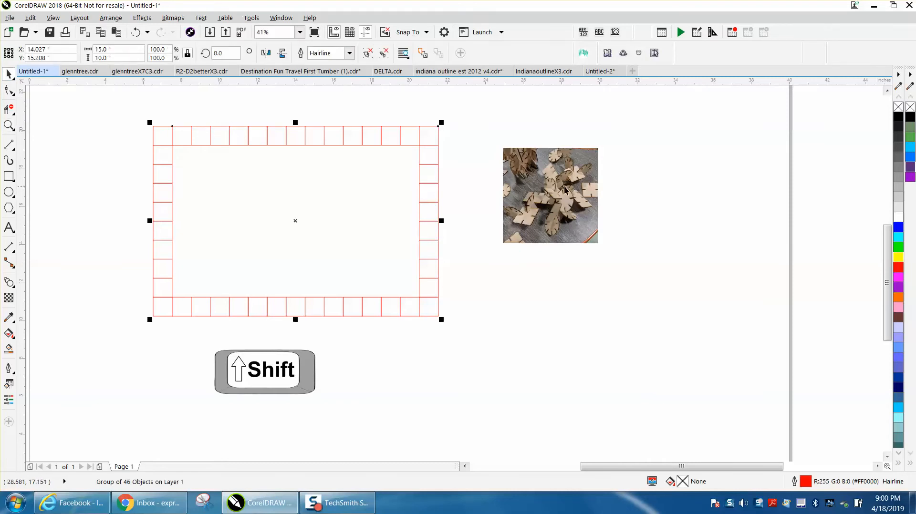
{"action": "left_click", "coordinate": [550, 196]}
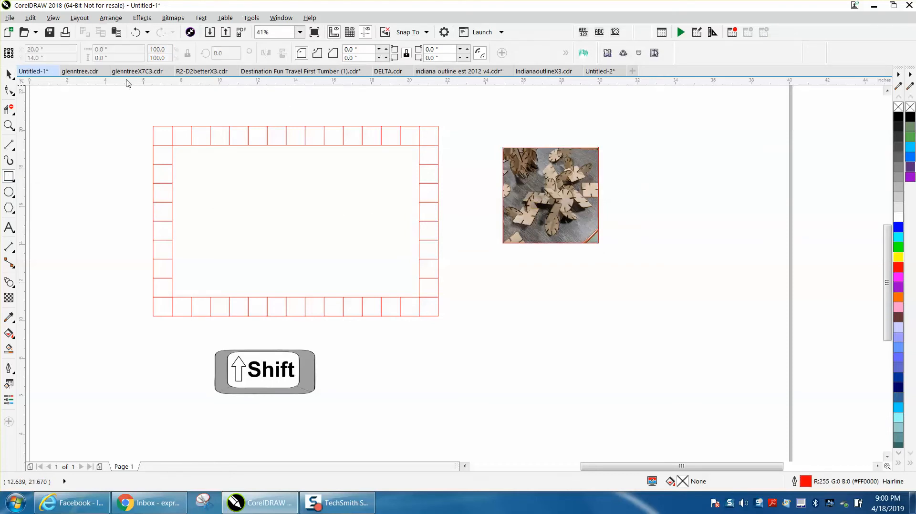
Give the photo's rectangle a black 16 pt outline in the Outline Pen dialog
{"action": "left_click", "coordinate": [9, 74]}
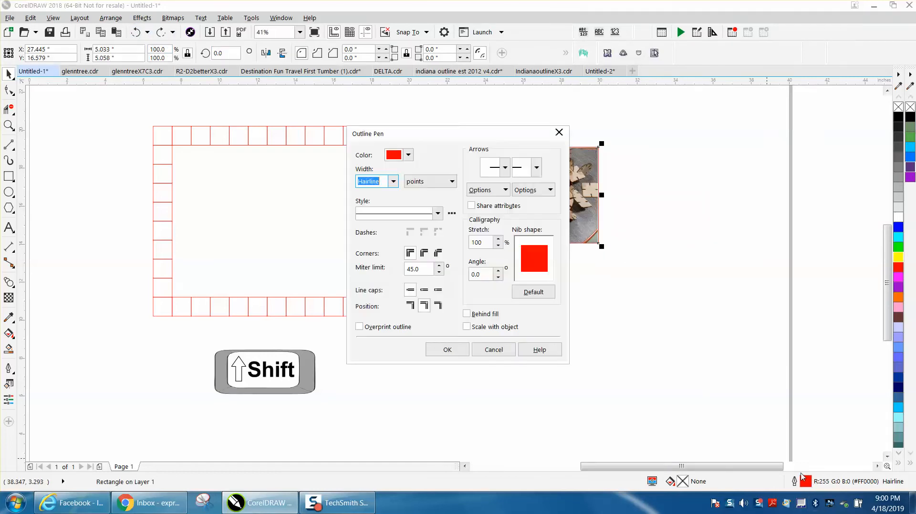
{"action": "left_click", "coordinate": [392, 181]}
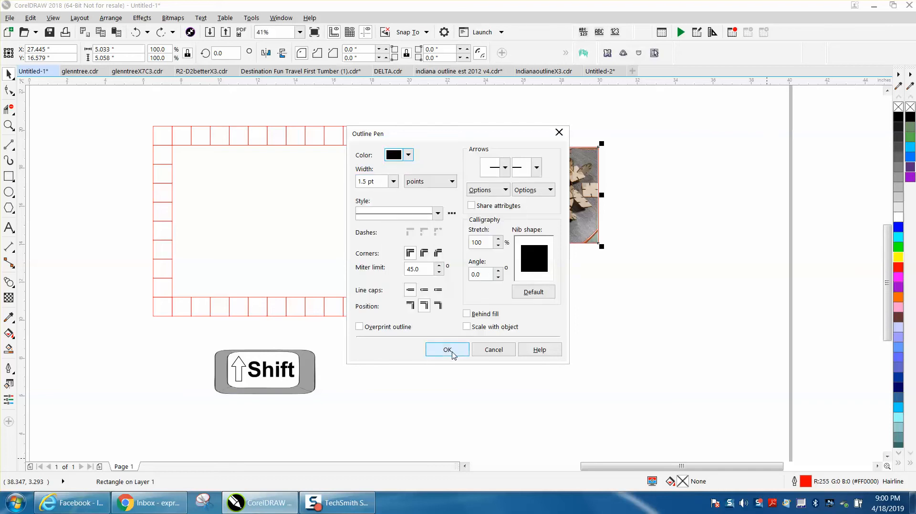
{"action": "left_click", "coordinate": [446, 349]}
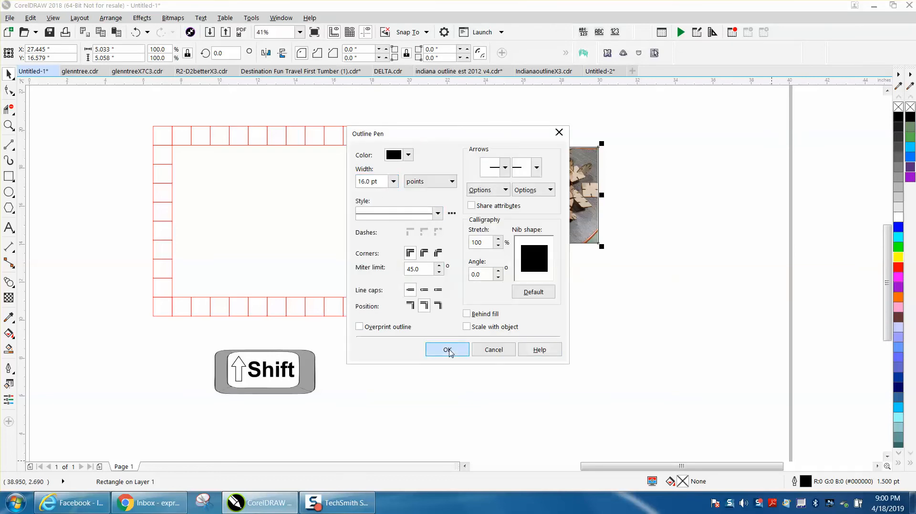
{"action": "left_click", "coordinate": [447, 349]}
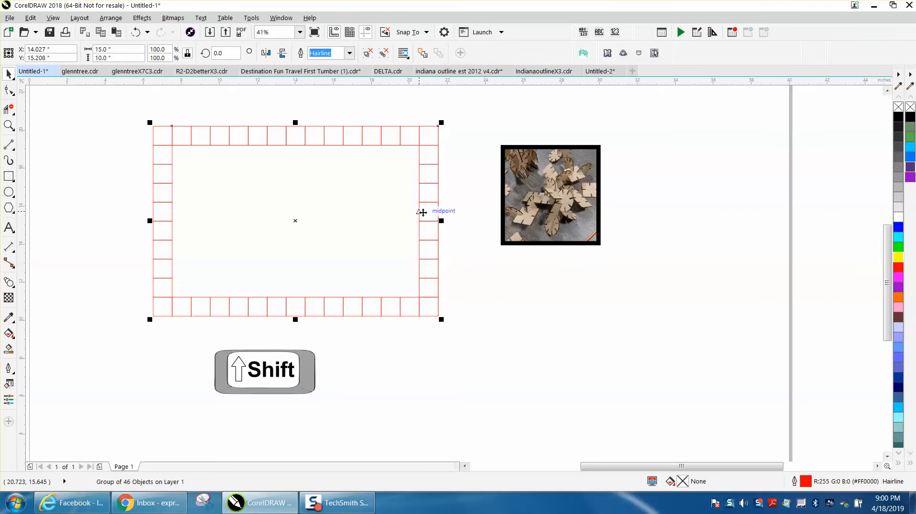
{"action": "mouse_move", "coordinate": [256, 186]}
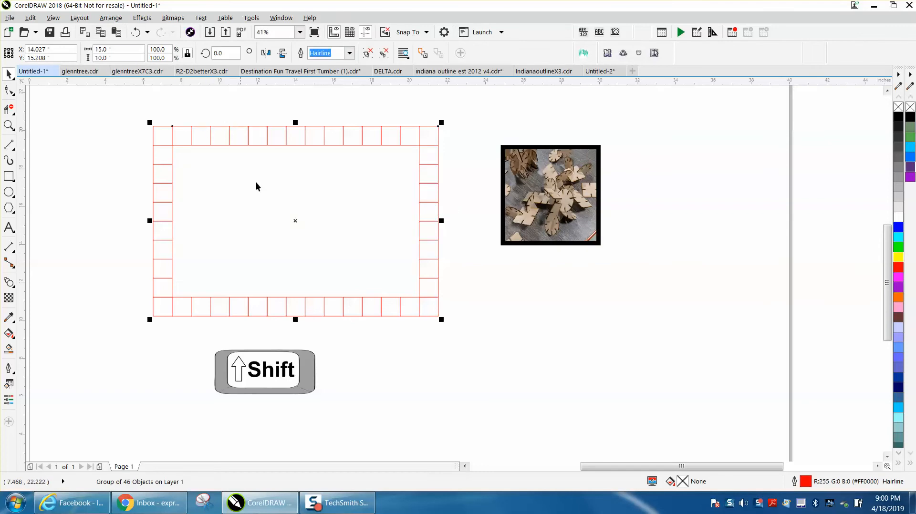
{"action": "mouse_move", "coordinate": [123, 174]}
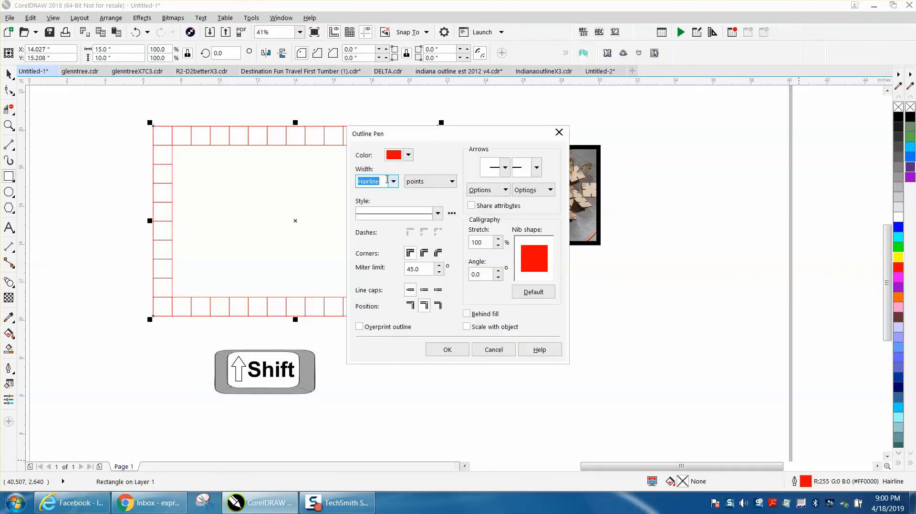
Give the grid's rectangle a black 24 pt outline in the Outline Pen dialog
{"action": "type", "text": "24.0 pt"}
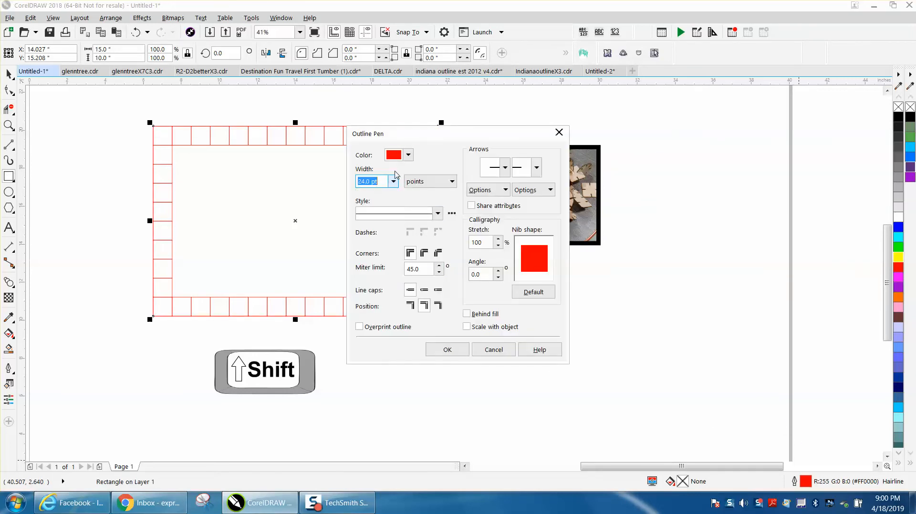
{"action": "left_click", "coordinate": [408, 155]}
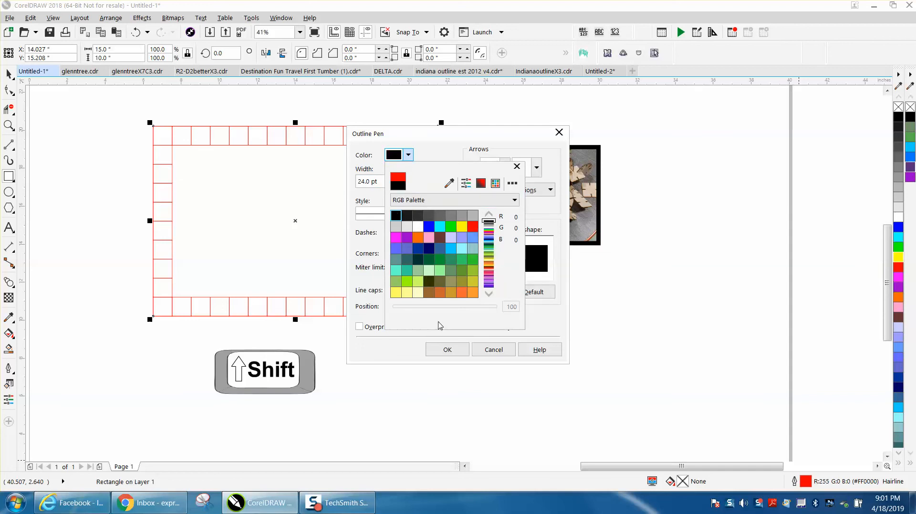
{"action": "left_click", "coordinate": [447, 349]}
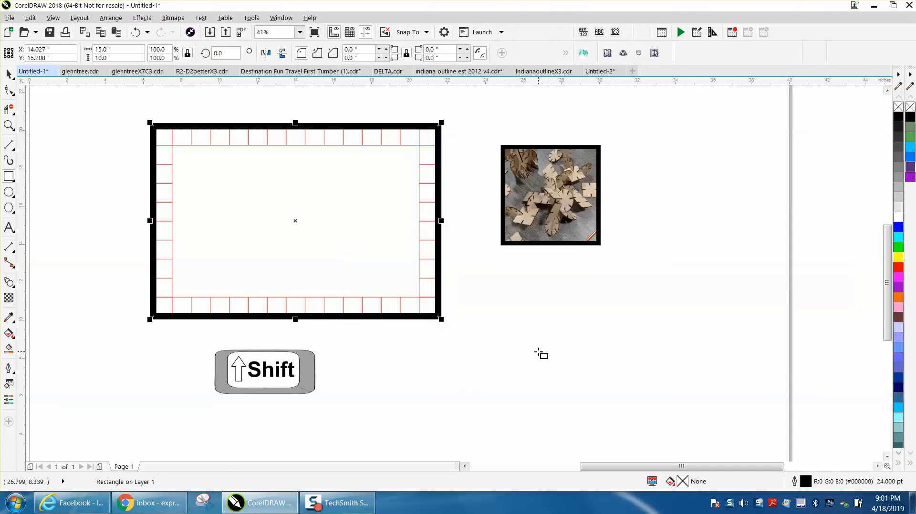
{"action": "mouse_move", "coordinate": [215, 187]}
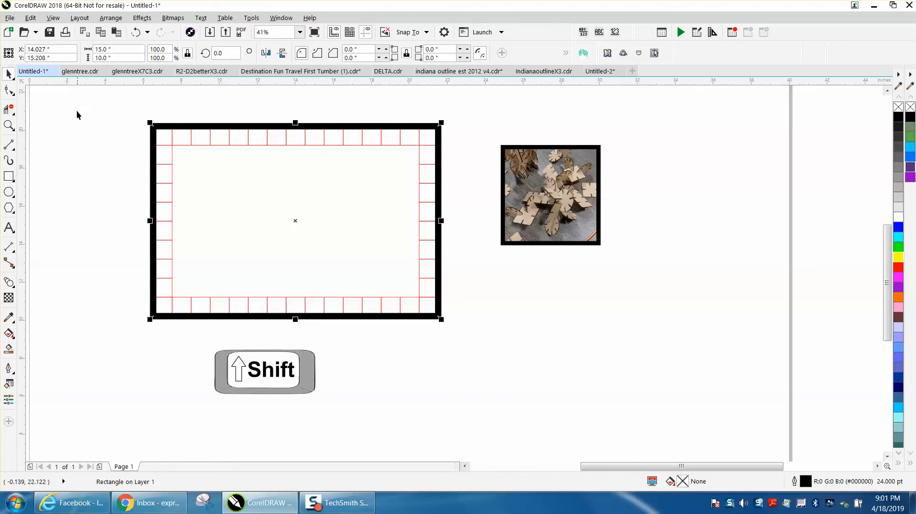
{"action": "mouse_move", "coordinate": [195, 204]}
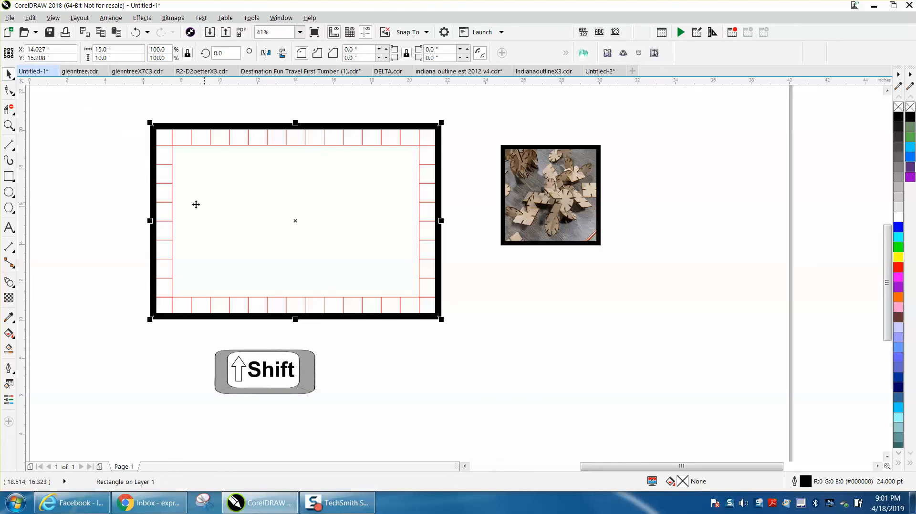
{"action": "mouse_move", "coordinate": [8, 176]}
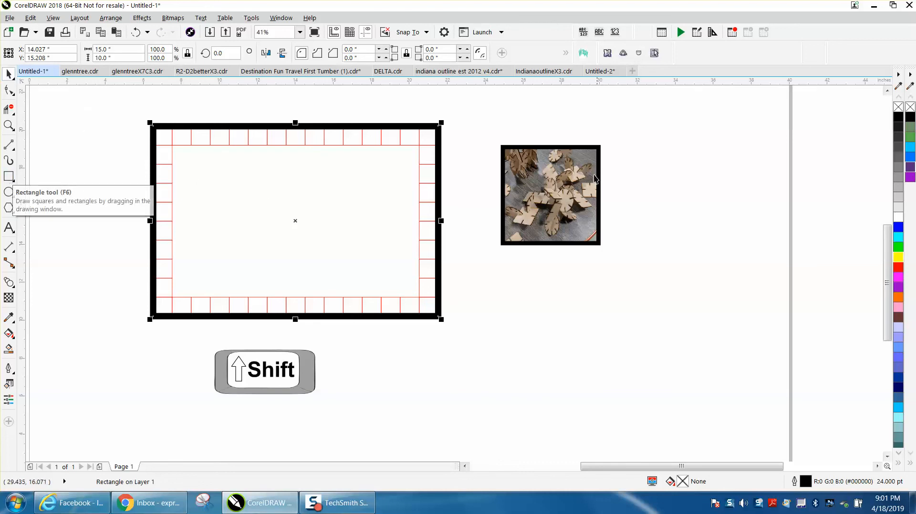
{"action": "mouse_move", "coordinate": [270, 176]}
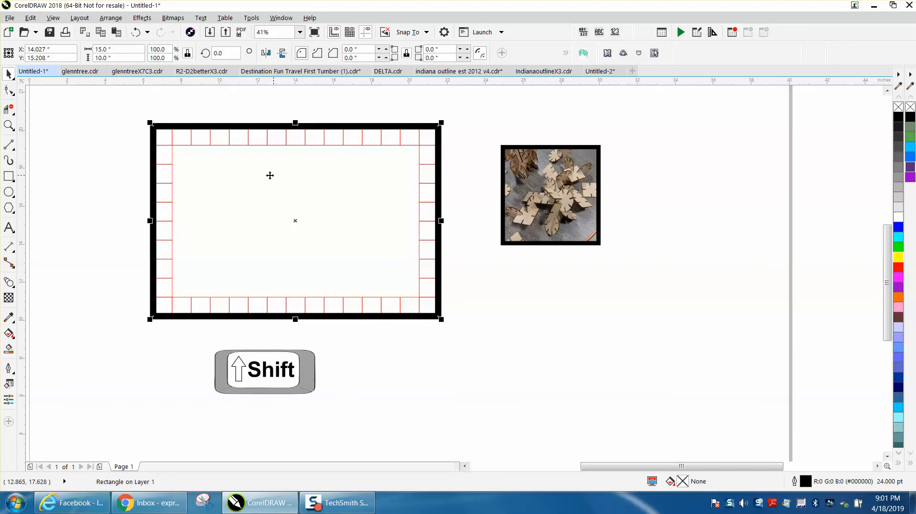
{"action": "mouse_move", "coordinate": [10, 177]}
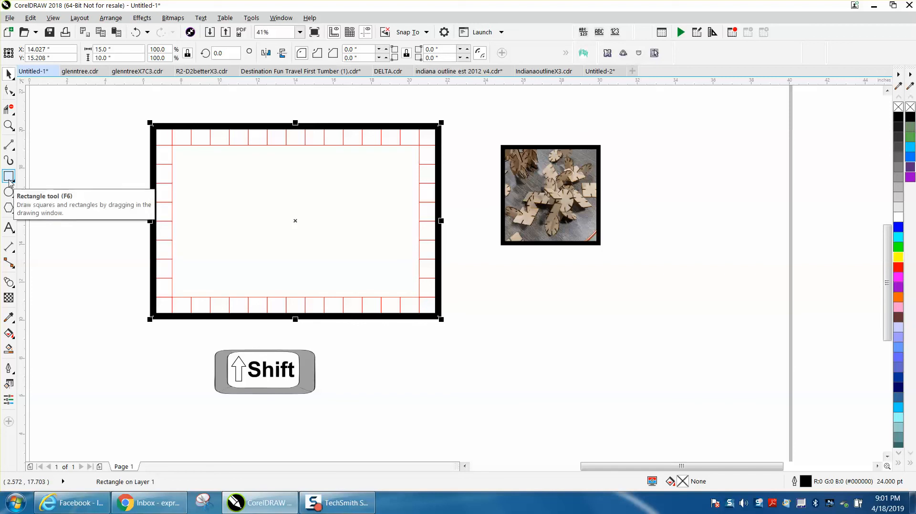
{"action": "mouse_move", "coordinate": [115, 193]}
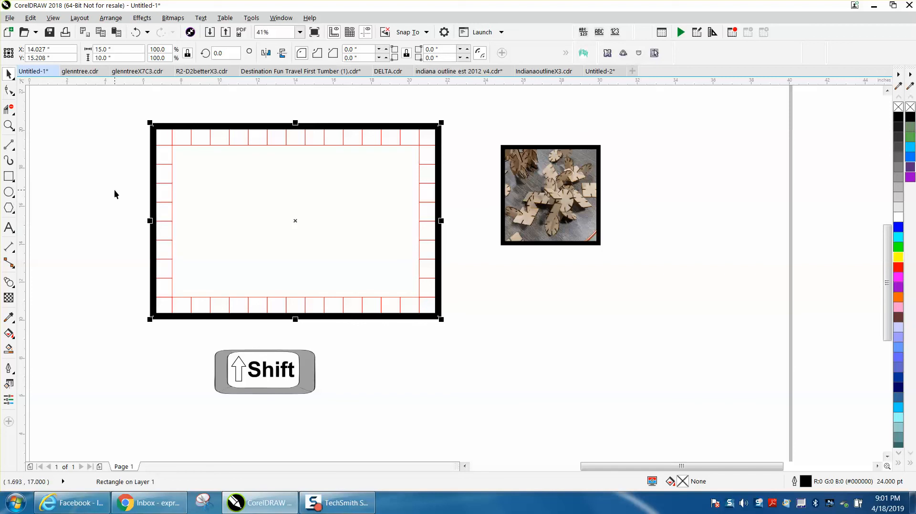